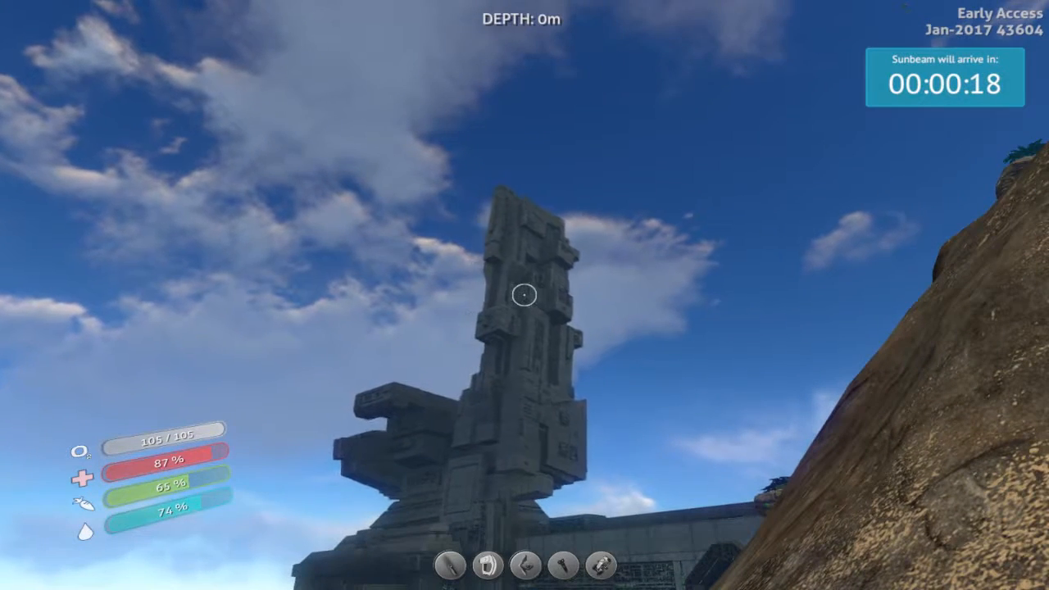
{"action": "mouse_move", "coordinate": [525, 295]}
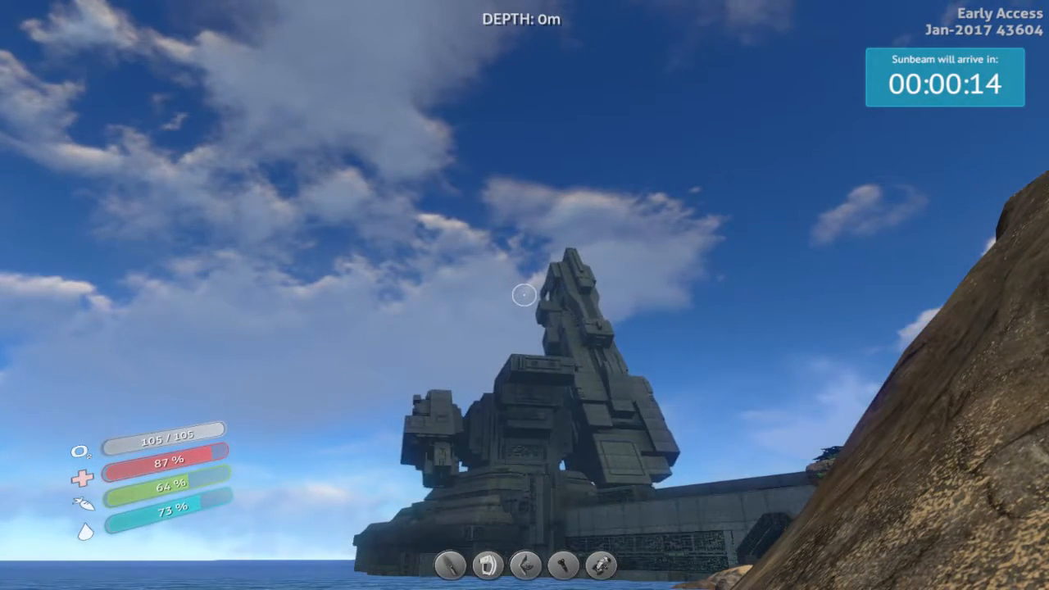
{"action": "mouse_move", "coordinate": [524, 295]}
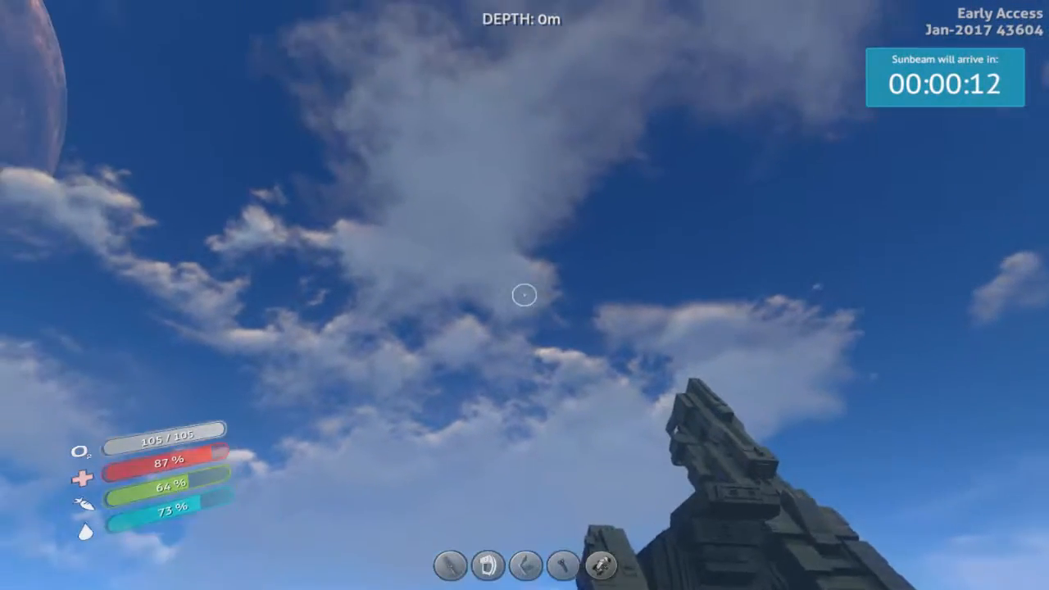
{"action": "mouse_move", "coordinate": [525, 296]}
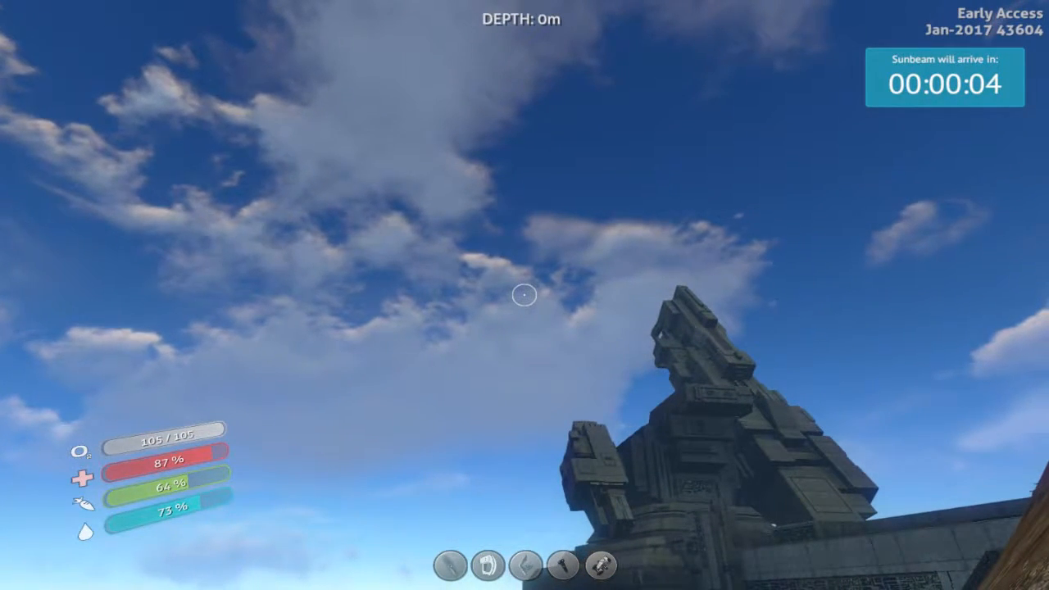
{"action": "mouse_move", "coordinate": [525, 295]}
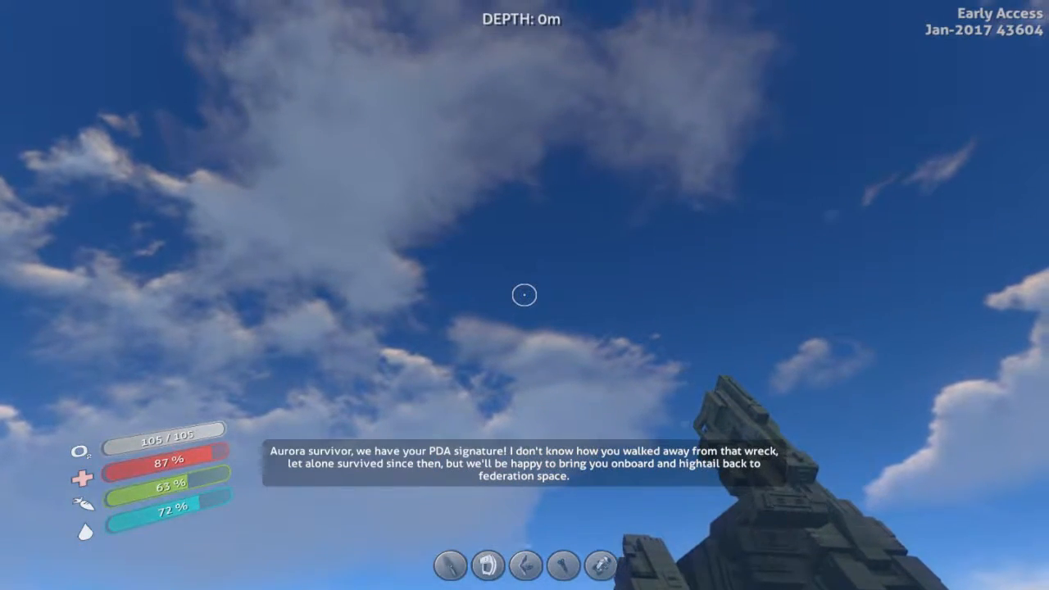
{"action": "mouse_move", "coordinate": [524, 295]}
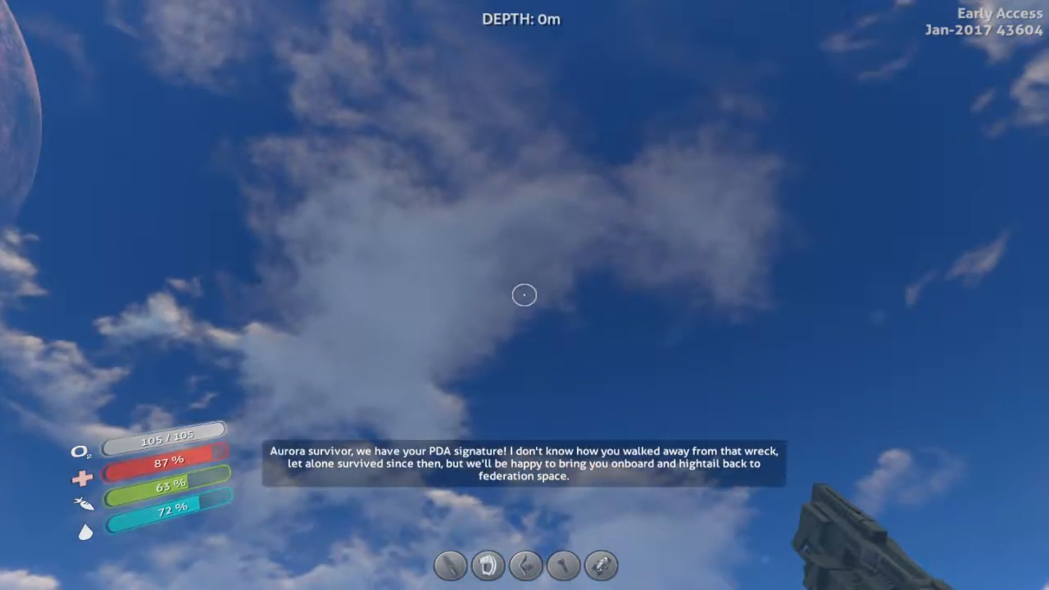